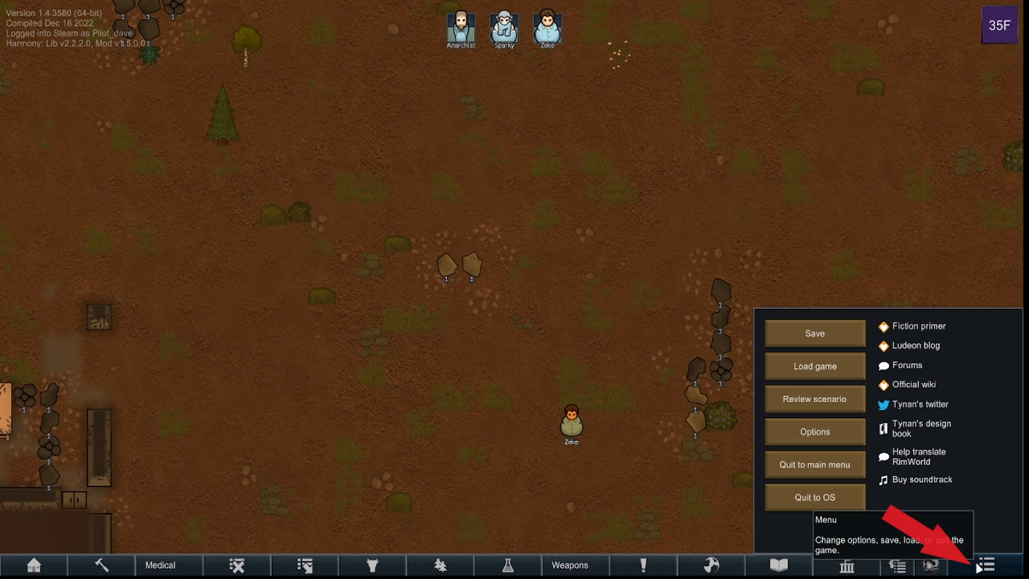
Enable Development mode in the General options and close the options window
click(814, 431)
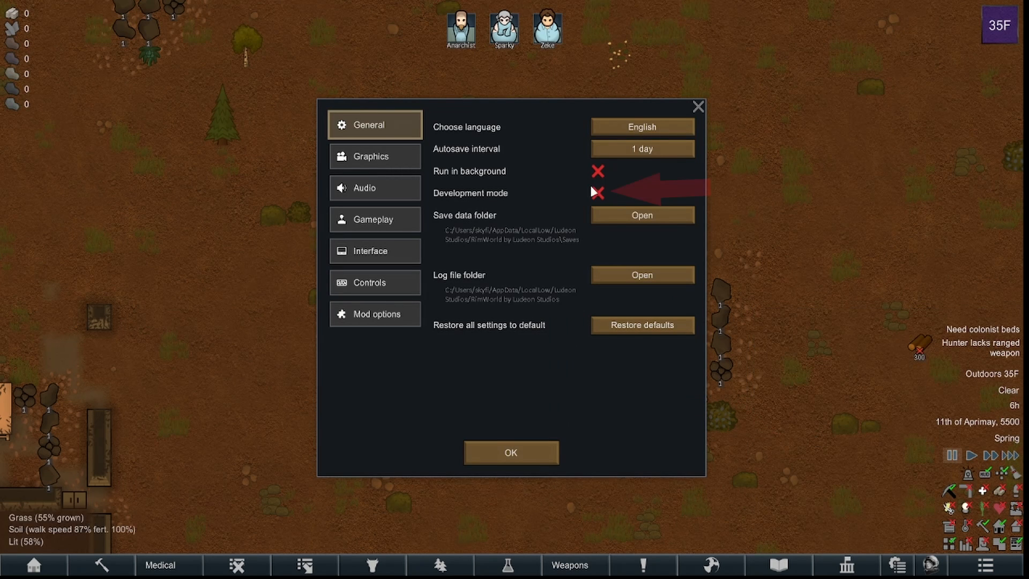
click(597, 192)
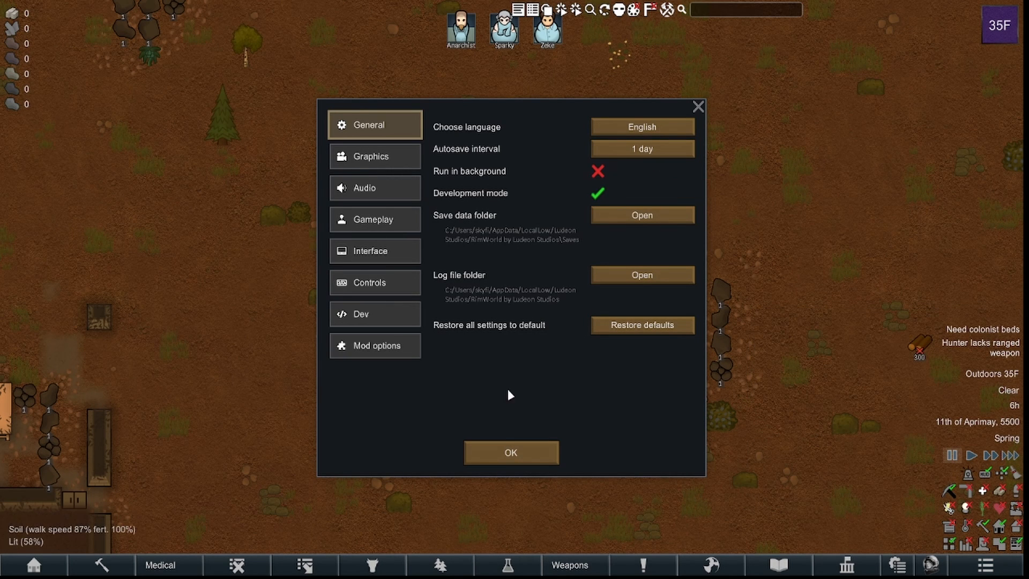
click(510, 453)
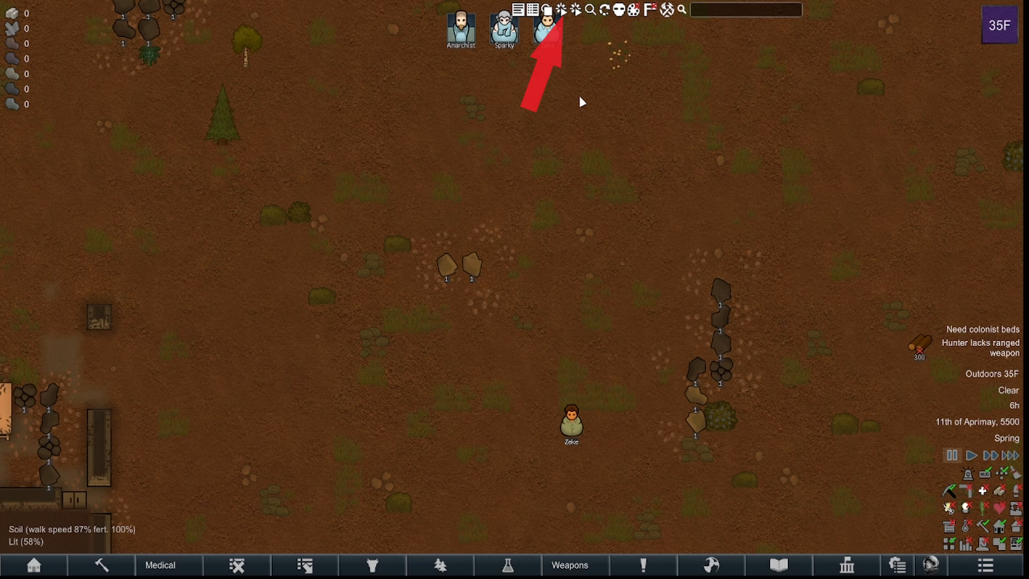
mouse_move(557, 9)
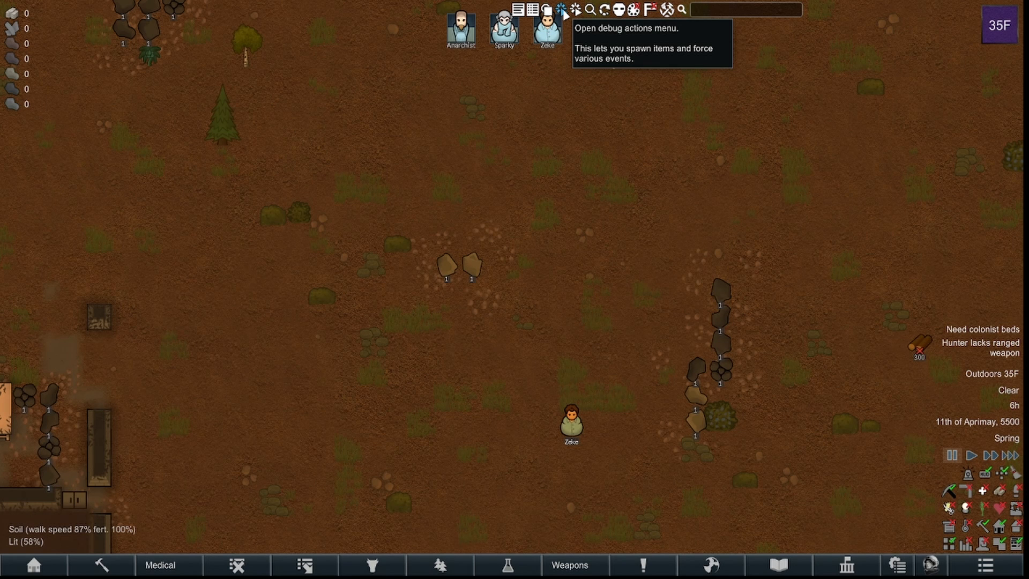
Open the Debug actions menu from the dev toolbar
click(561, 9)
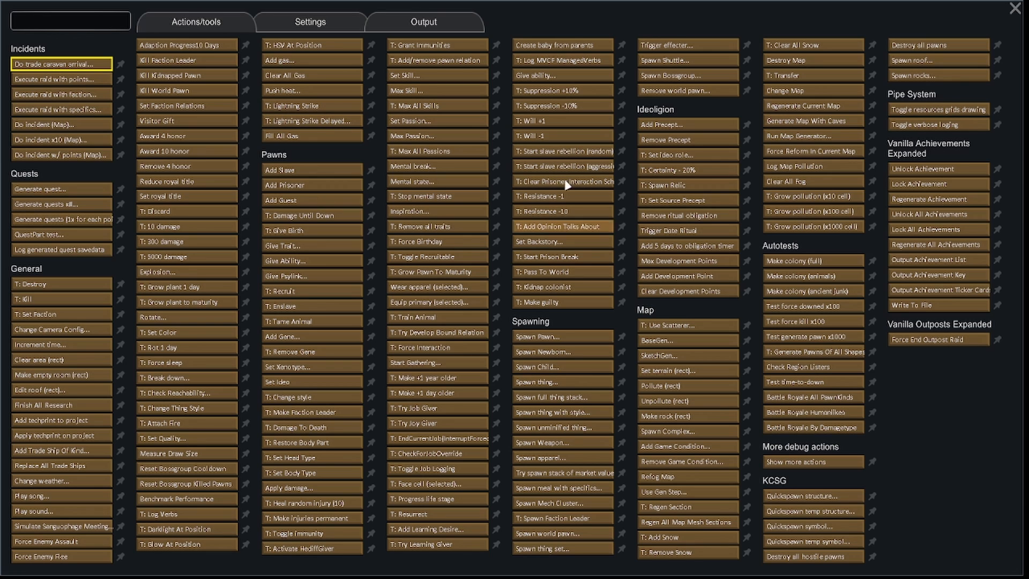
mouse_move(566, 321)
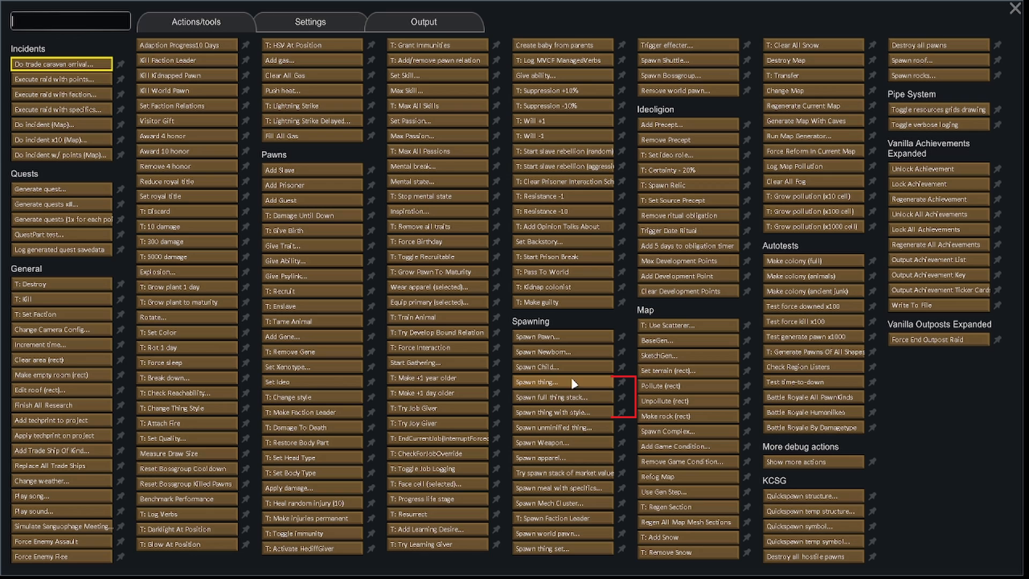
mouse_move(589, 397)
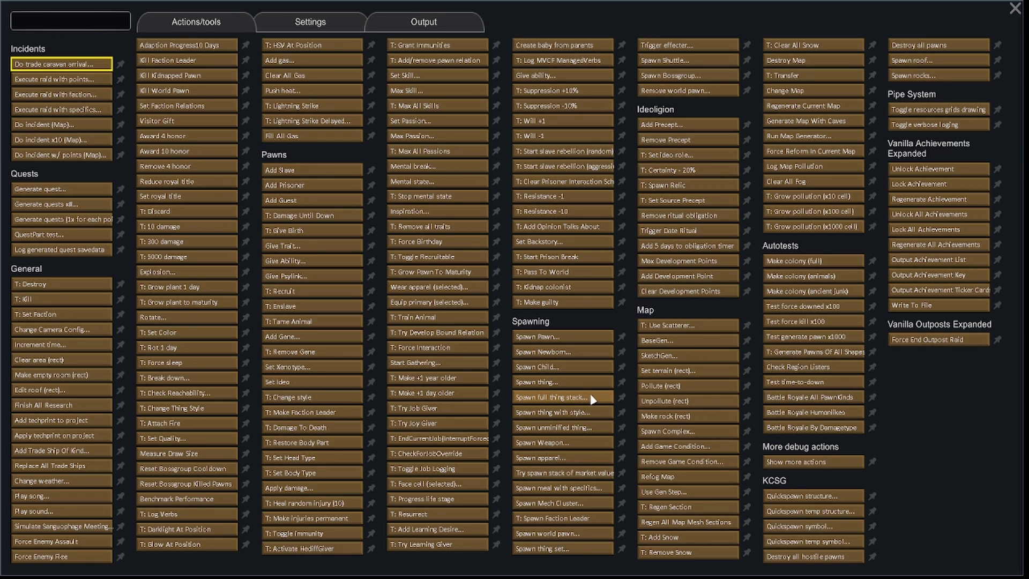
Choose the Spawn full thing stack debug action to list spawnable items
click(555, 397)
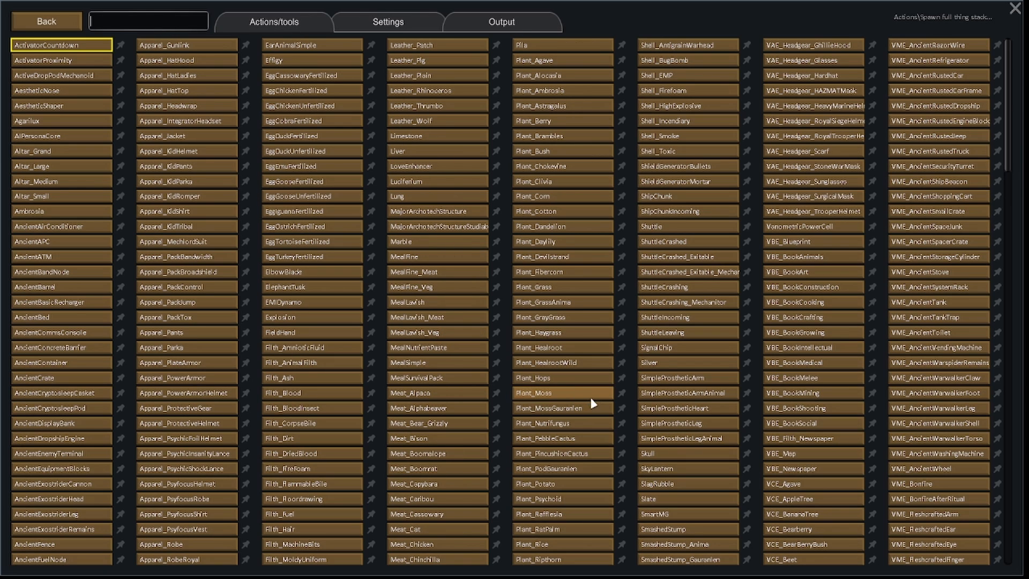
mouse_move(561, 377)
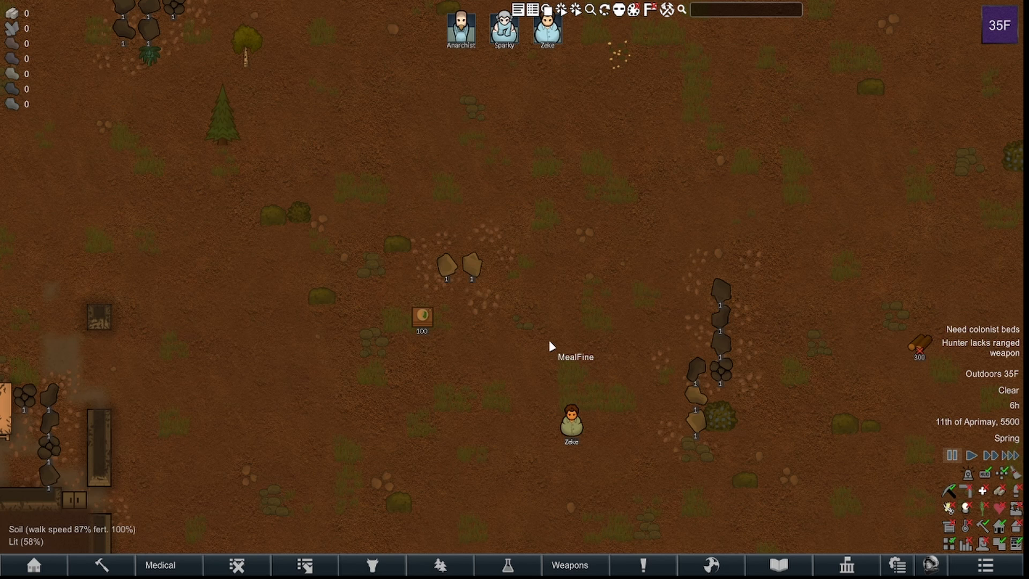
mouse_move(842, 481)
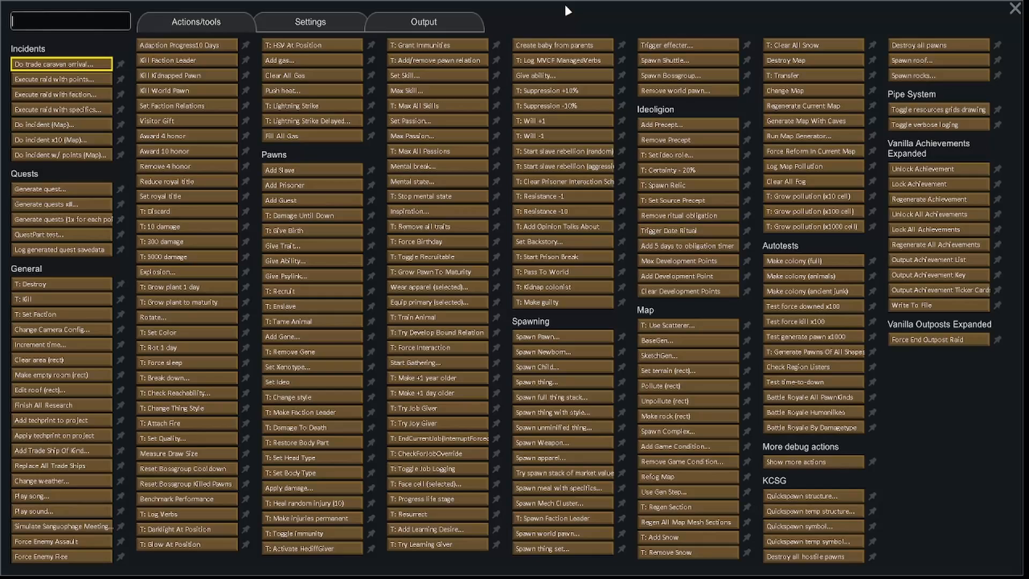
mouse_move(576, 387)
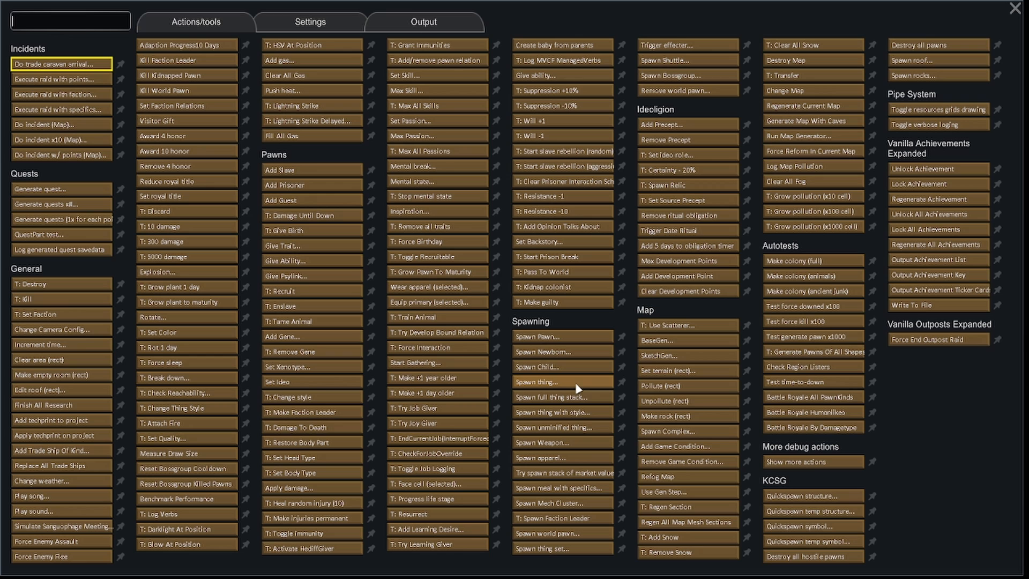
Choose Spawn thing and search for 'meal' to find the lavish meals
click(560, 381)
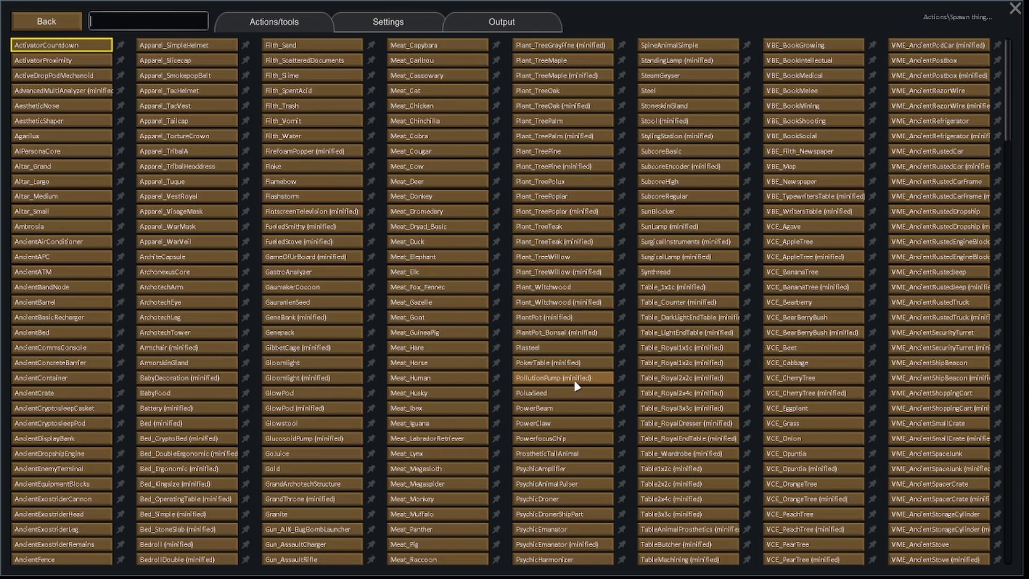
mouse_move(149, 22)
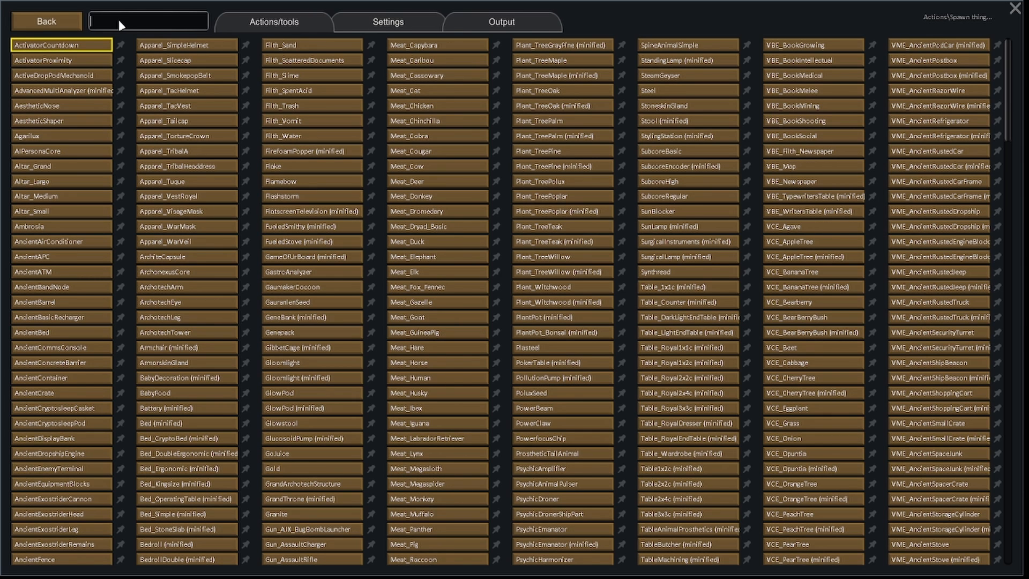
text(meal)
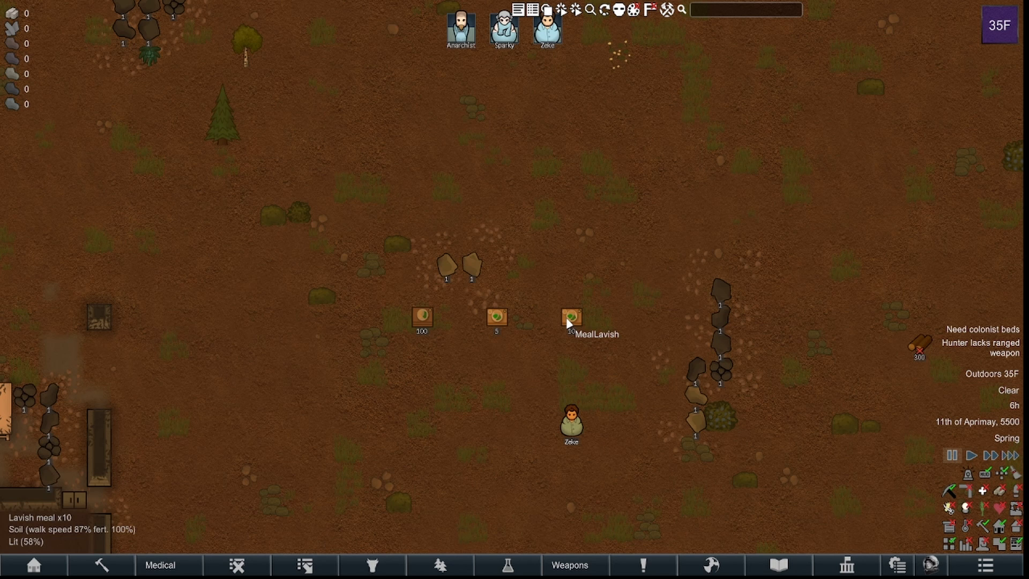
mouse_move(487, 344)
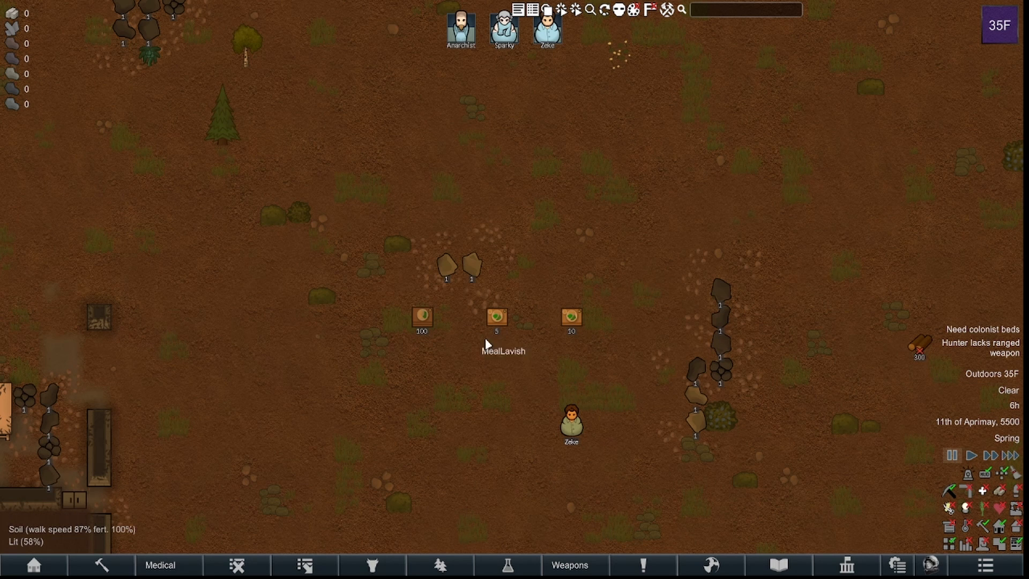
mouse_move(464, 355)
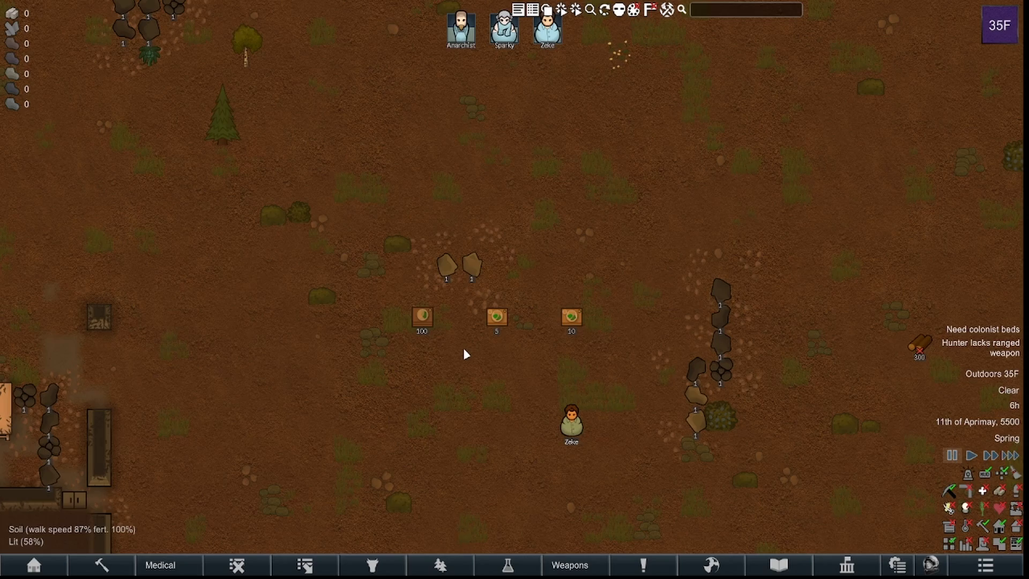